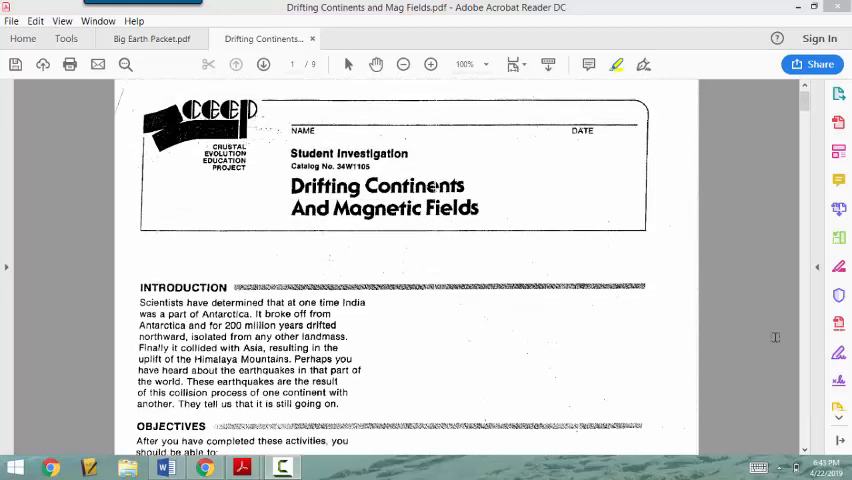
Scroll from the worksheet Introduction down to Procedure Part A on magnetic dip.
{"action": "scroll", "scroll_direction": "down", "scroll_amount": 3}
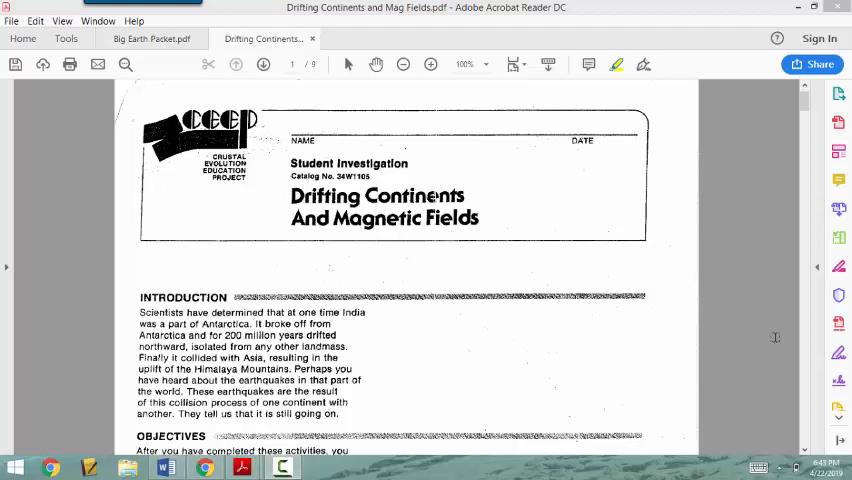
{"action": "scroll", "scroll_direction": "down", "scroll_amount": 3}
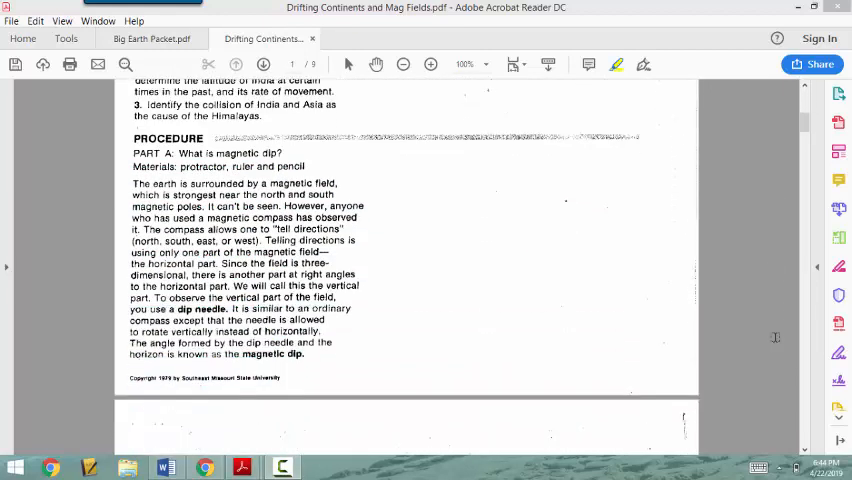
Highlight 'vertical part of the field' in yellow within the magnetic dip definition.
{"action": "scroll", "scroll_direction": "down", "scroll_amount": 3}
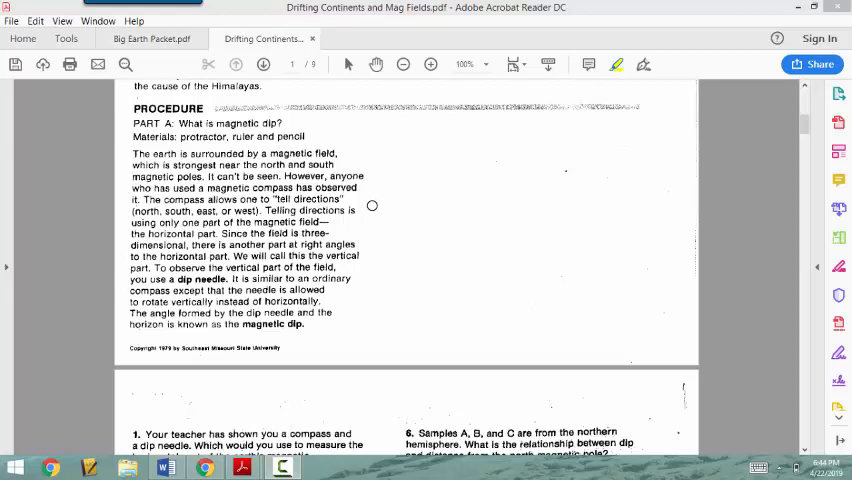
{"action": "mouse_move", "coordinate": [372, 208]}
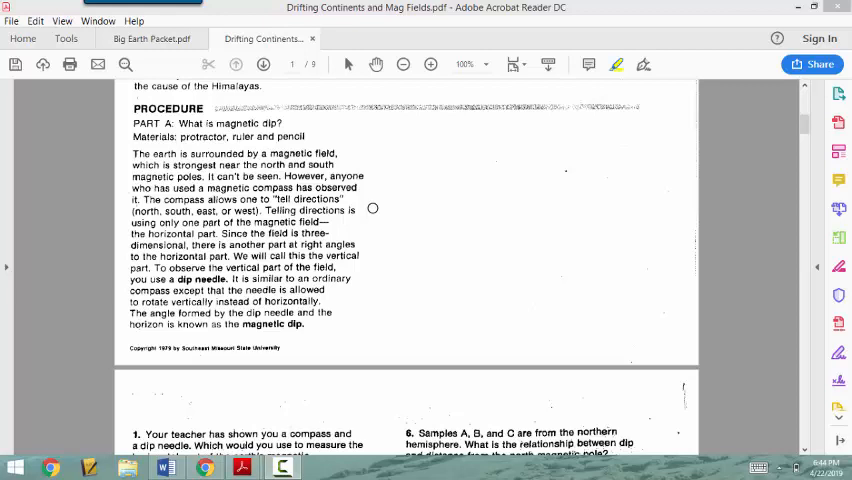
{"action": "mouse_move", "coordinate": [254, 268]}
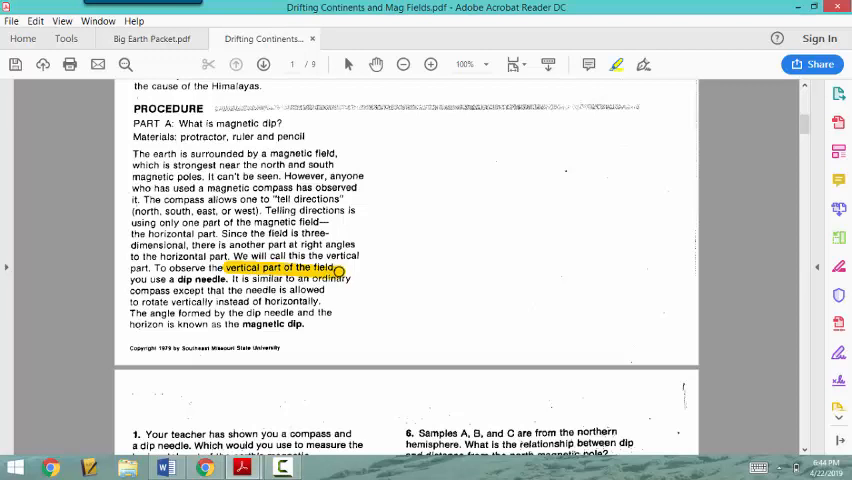
{"action": "left_click_drag", "start_coordinate": [342, 268], "coordinate": [180, 280]}
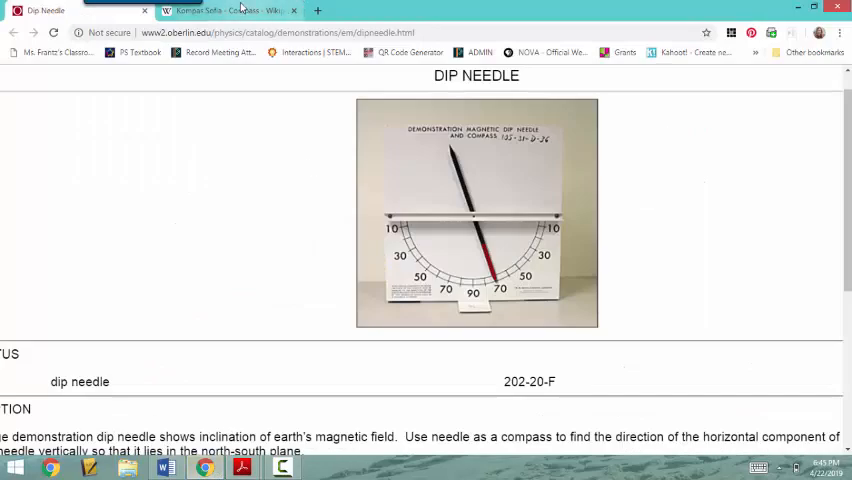
{"action": "left_click", "coordinate": [230, 12]}
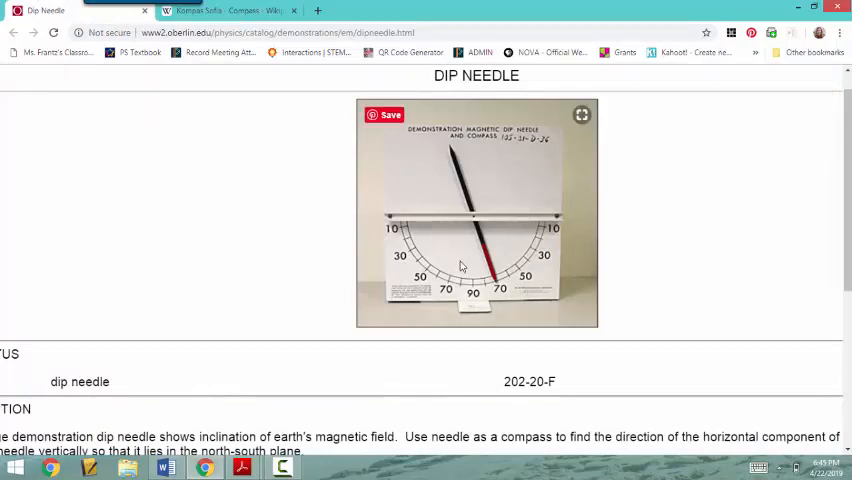
{"action": "scroll", "scroll_direction": "down", "scroll_amount": 3}
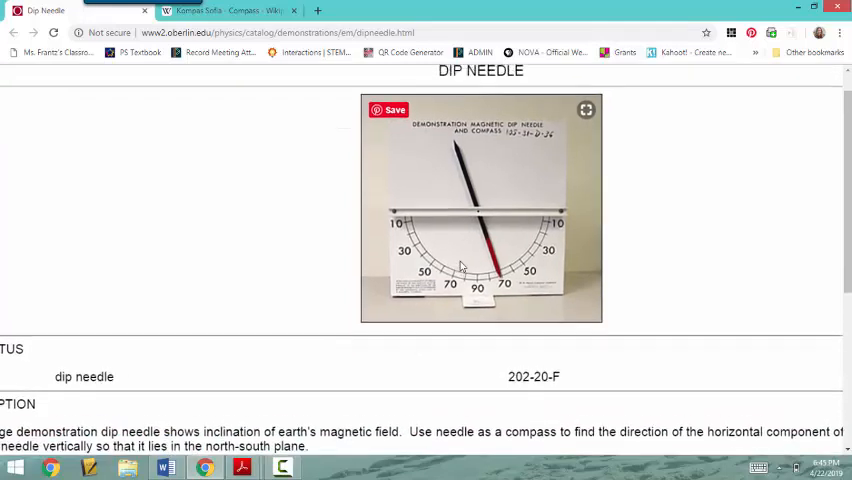
{"action": "scroll", "scroll_direction": "down", "scroll_amount": 3}
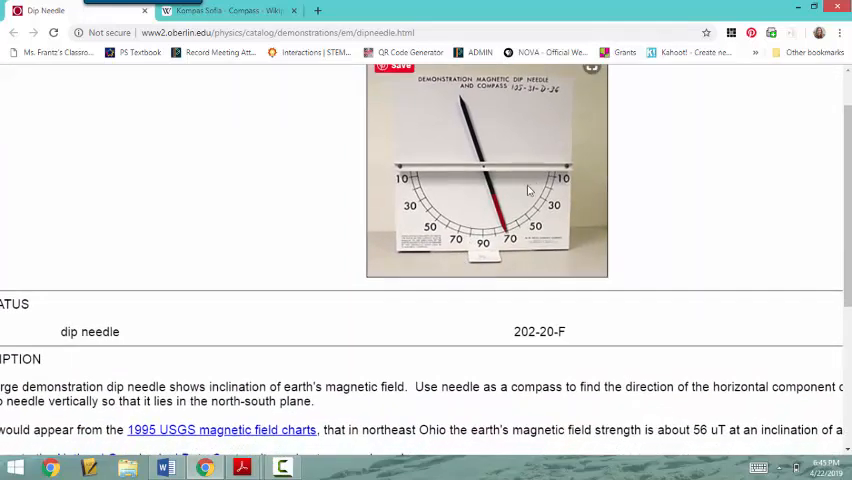
{"action": "mouse_move", "coordinate": [484, 228]}
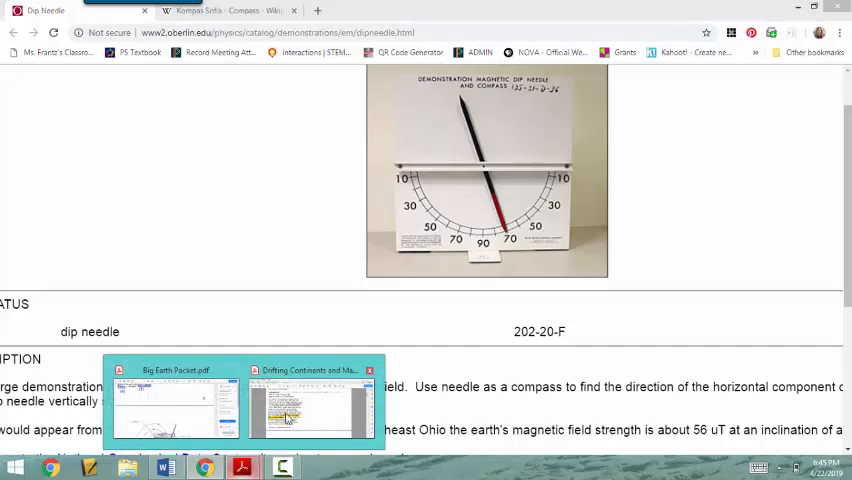
Return to the worksheet, reach question 1 and highlight its first answer blank in yellow.
{"action": "left_click", "coordinate": [312, 404]}
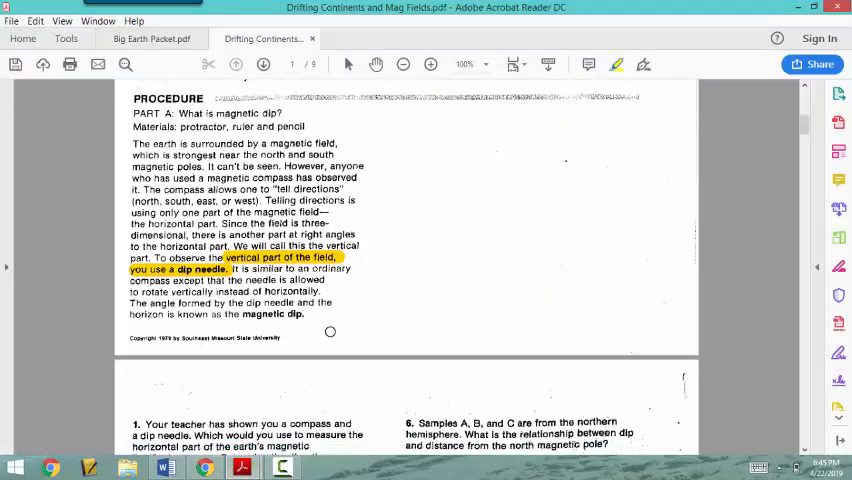
{"action": "scroll", "scroll_direction": "down", "scroll_amount": 3}
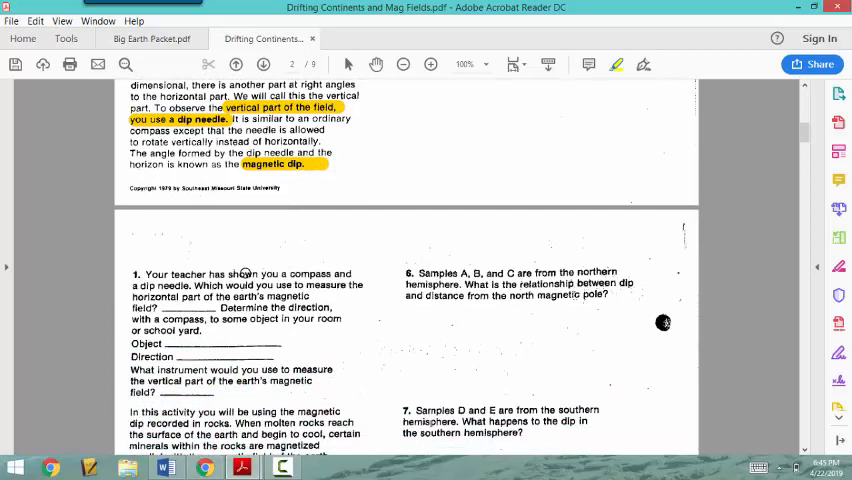
{"action": "scroll", "scroll_direction": "down", "scroll_amount": 3}
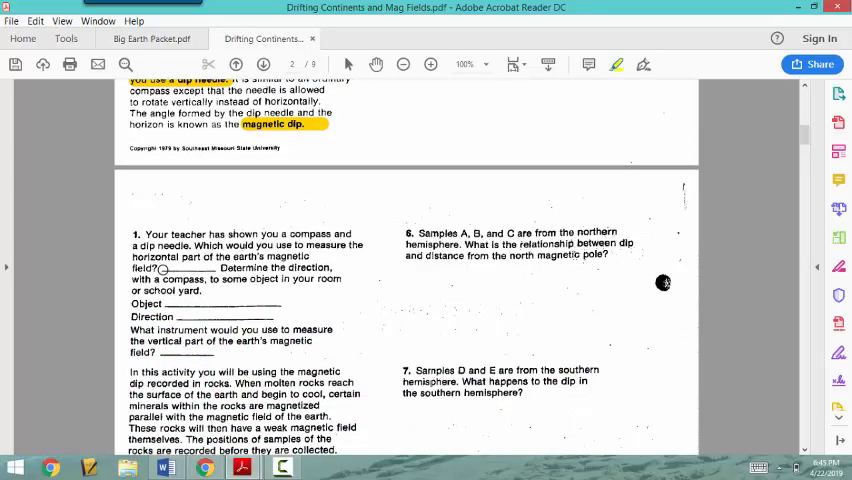
{"action": "left_click_drag", "start_coordinate": [164, 268], "coordinate": [214, 268]}
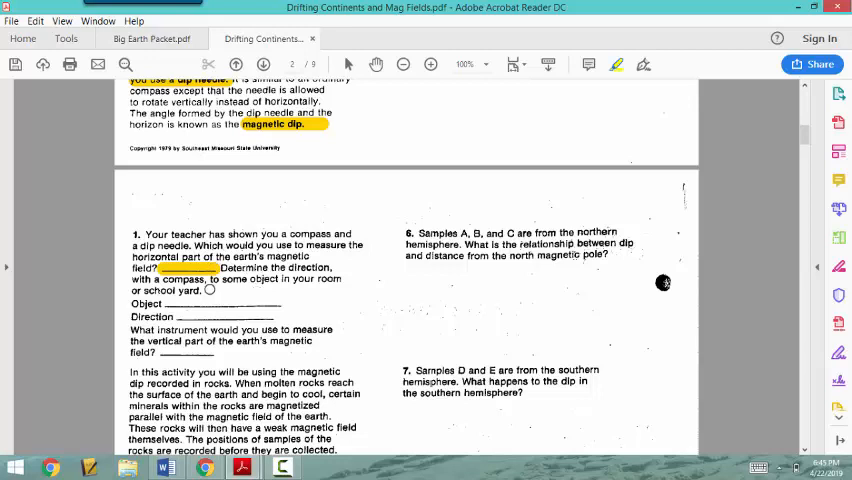
Sketch yellow freehand lines beside question 1's Object and Direction blanks.
{"action": "left_click_drag", "start_coordinate": [160, 284], "coordinate": [260, 344]}
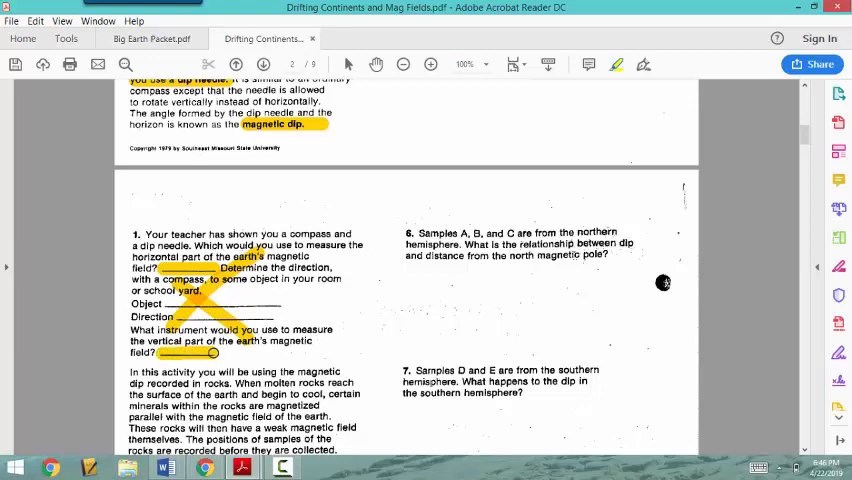
{"action": "scroll", "scroll_direction": "down", "scroll_amount": 3}
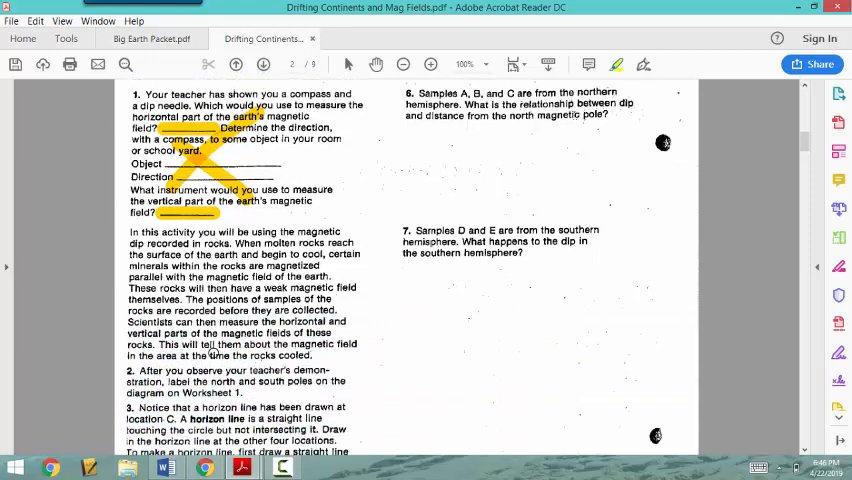
{"action": "scroll", "scroll_direction": "down", "scroll_amount": 3}
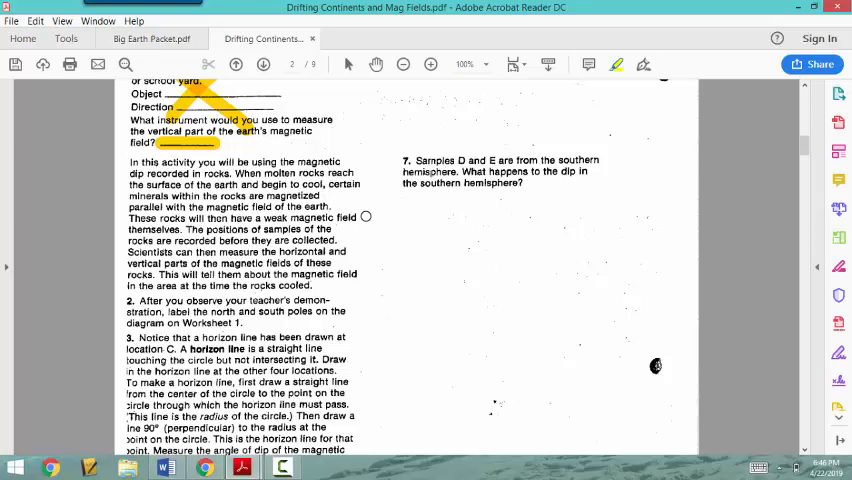
{"action": "mouse_move", "coordinate": [356, 224]}
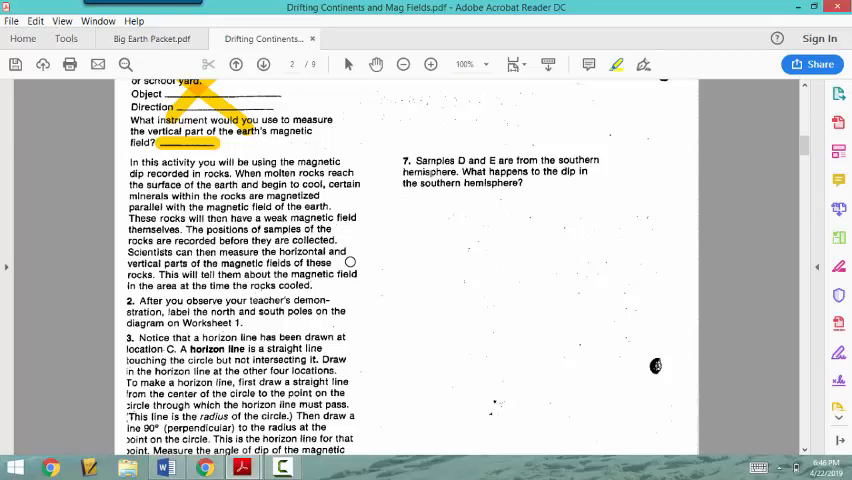
{"action": "mouse_move", "coordinate": [364, 284]}
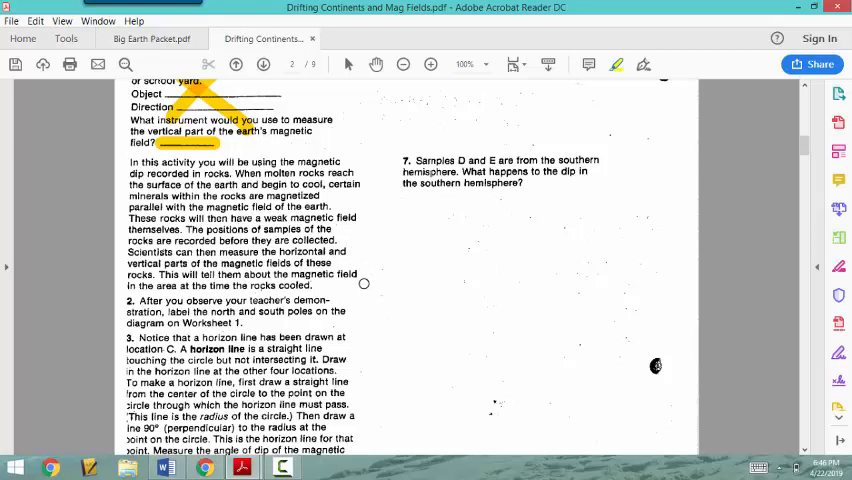
{"action": "scroll", "scroll_direction": "down", "scroll_amount": 3}
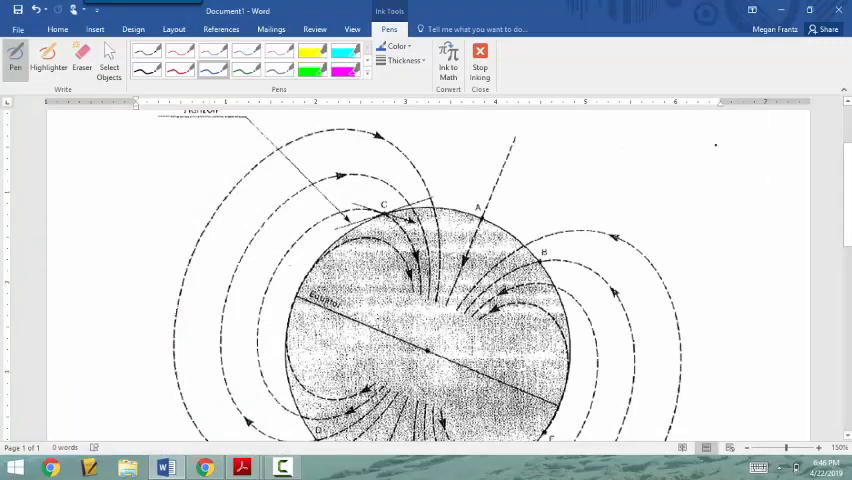
Ink a blue S at the globe diagram's south pole, then return to the worksheet PDF.
{"action": "scroll", "scroll_direction": "down", "scroll_amount": 3}
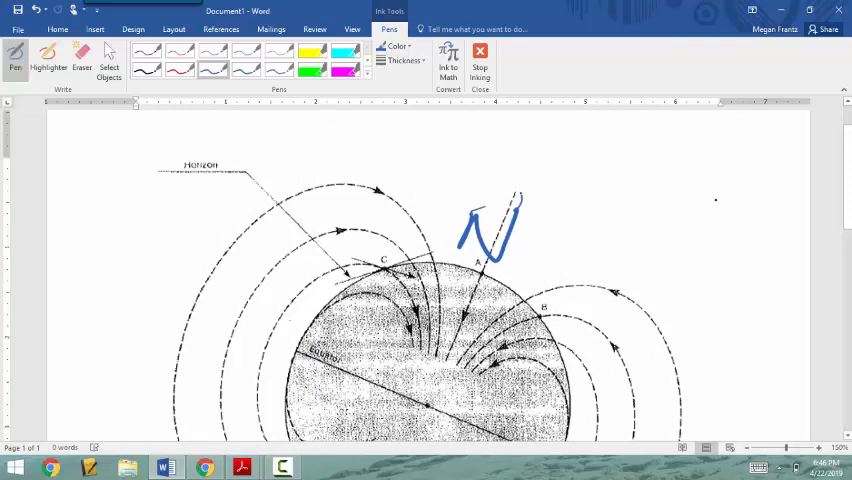
{"action": "scroll", "scroll_direction": "down", "scroll_amount": 3}
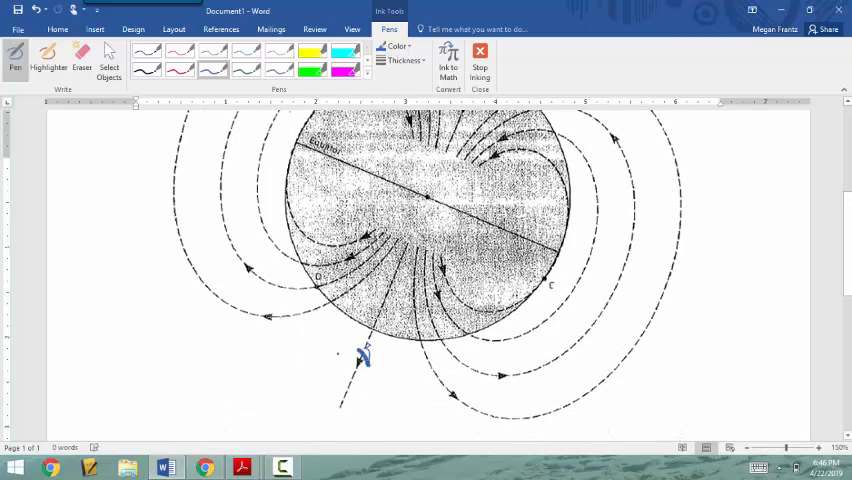
{"action": "left_click_drag", "start_coordinate": [364, 344], "coordinate": [350, 396]}
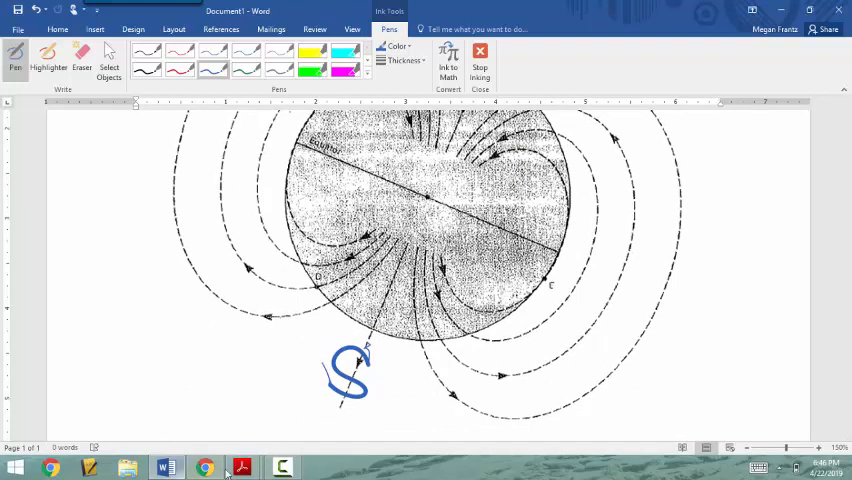
{"action": "left_click", "coordinate": [240, 468]}
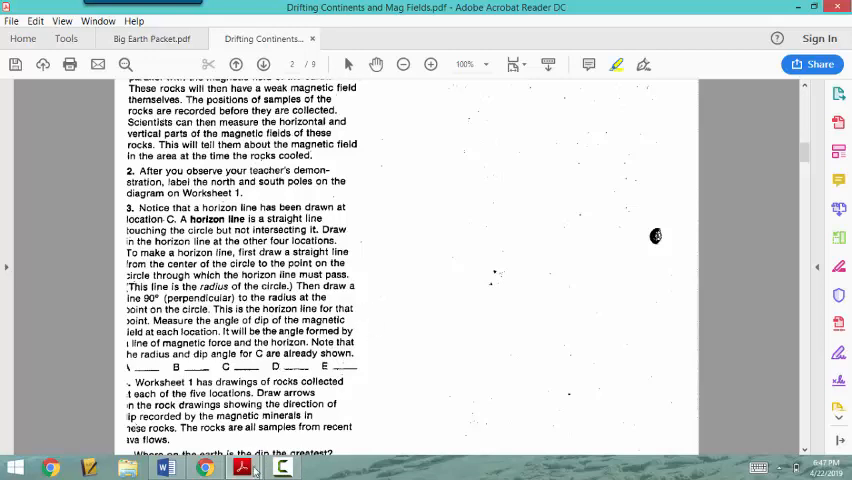
Ink an N at the globe's north pole and a blue horizon line tangent at location C.
{"action": "left_click", "coordinate": [166, 468]}
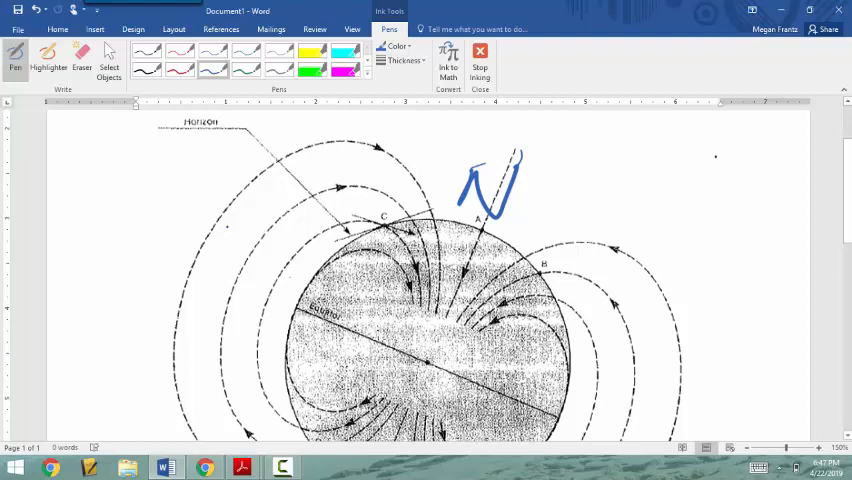
{"action": "left_click", "coordinate": [388, 226]}
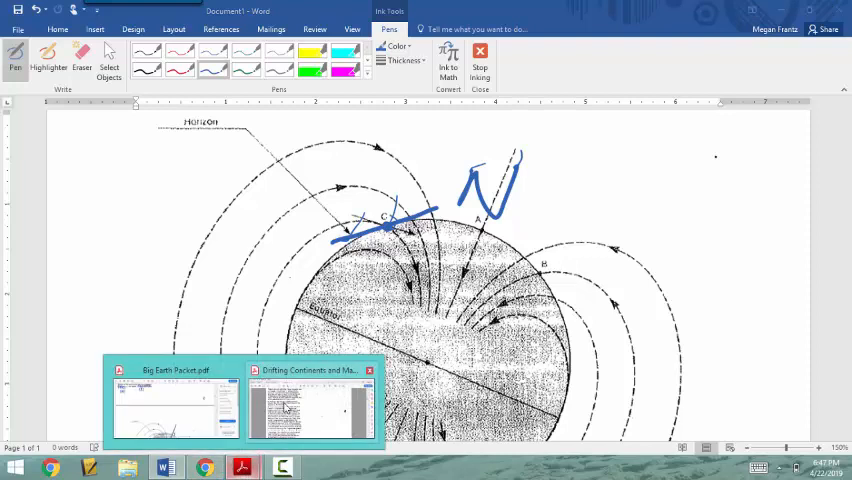
{"action": "left_click", "coordinate": [312, 400]}
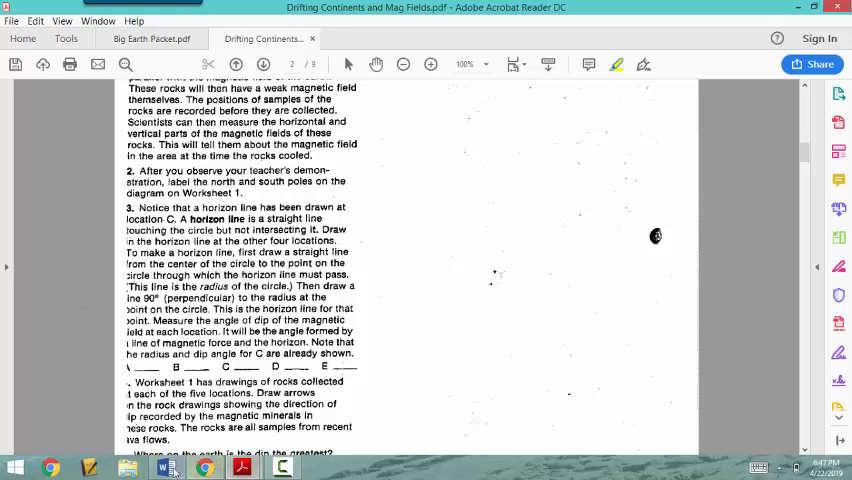
{"action": "left_click", "coordinate": [166, 468]}
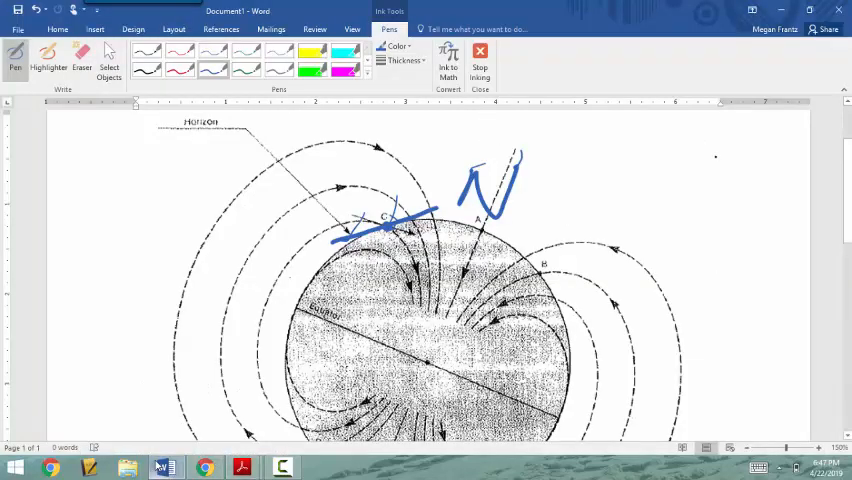
{"action": "scroll", "scroll_direction": "down", "scroll_amount": 3}
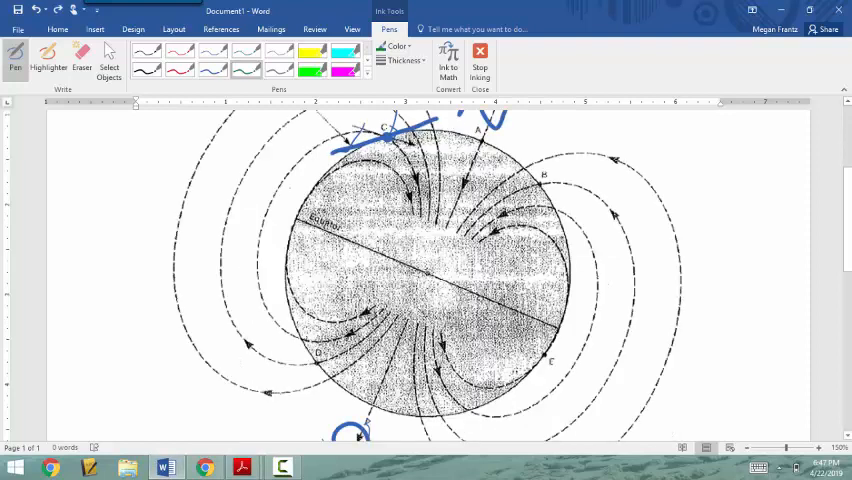
Draw a green radius from the globe's centre to its edge, then return to the worksheet PDF.
{"action": "left_click_drag", "start_coordinate": [430, 284], "coordinate": [490, 236]}
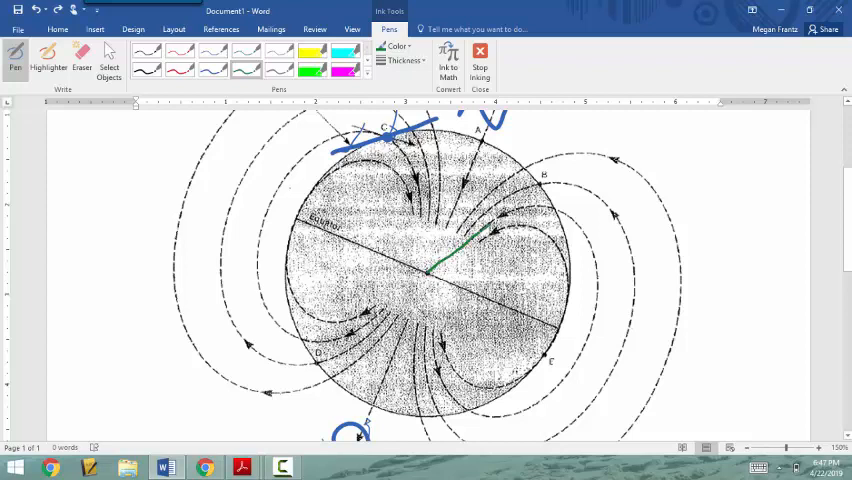
{"action": "left_click_drag", "start_coordinate": [470, 240], "coordinate": [540, 180]}
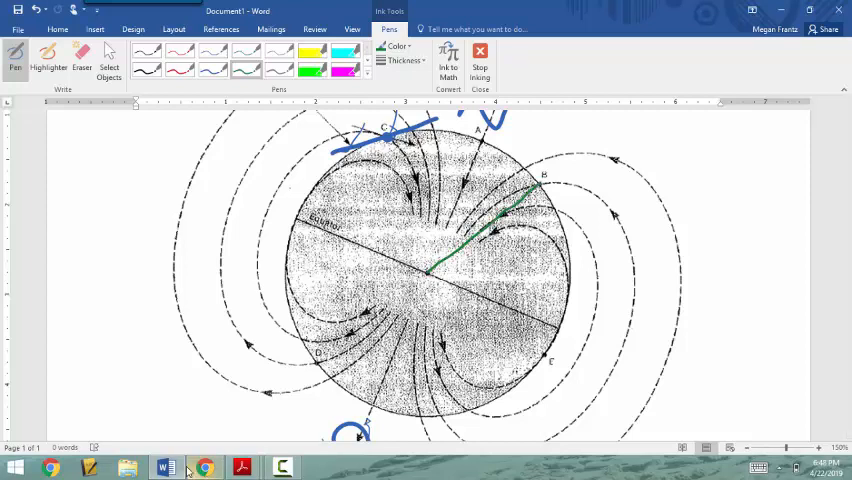
{"action": "left_click", "coordinate": [240, 468]}
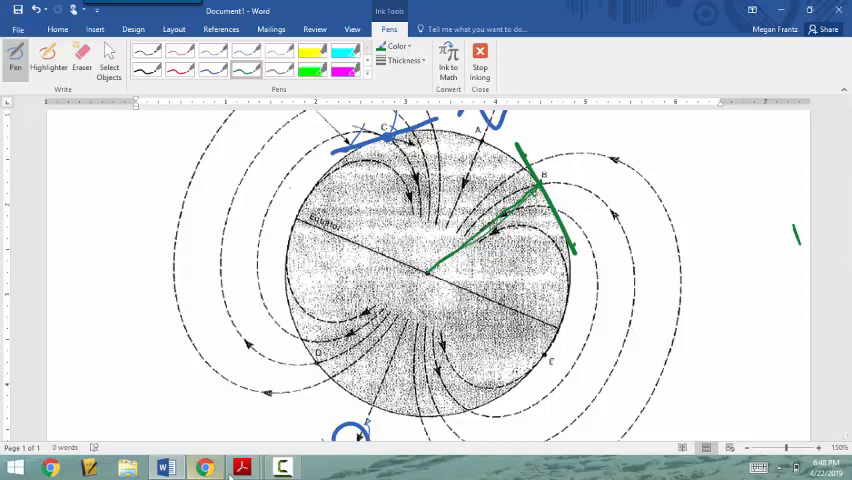
{"action": "left_click", "coordinate": [240, 468]}
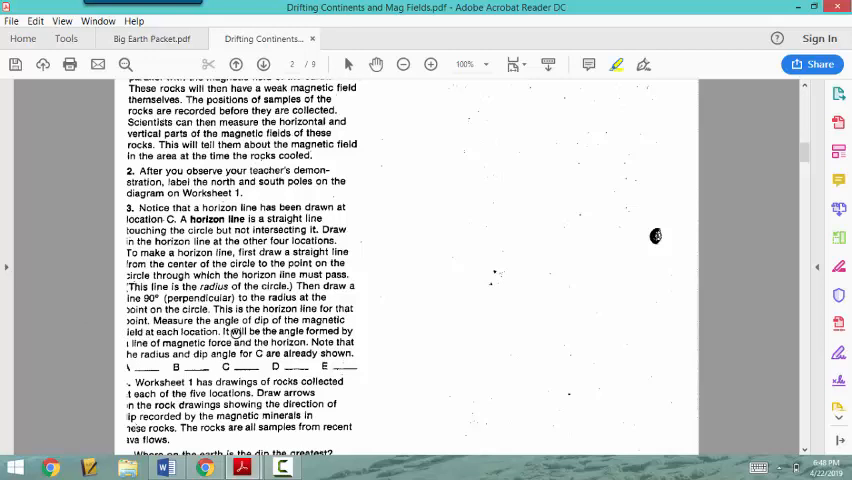
{"action": "mouse_move", "coordinate": [258, 330]}
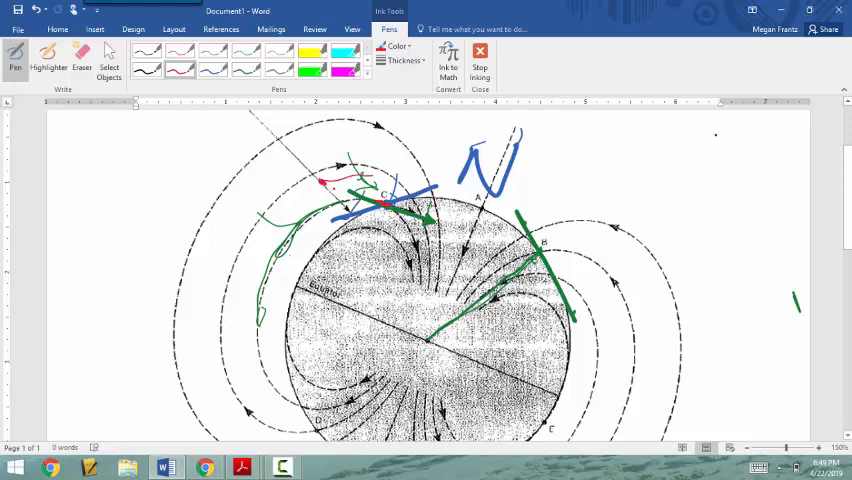
Ink another horizon line on the globe at a remaining location.
{"action": "left_click_drag", "start_coordinate": [320, 184], "coordinate": [446, 230]}
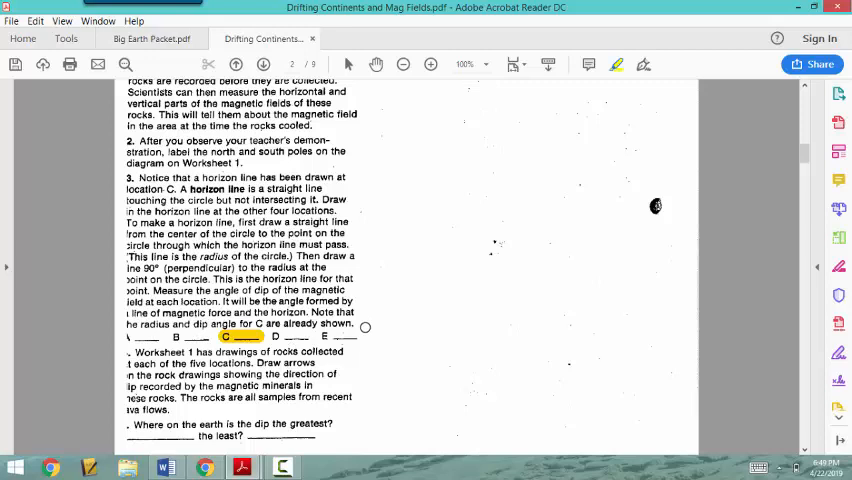
Scroll to rock samples A–E and ink a dip line across one rock drawing.
{"action": "scroll", "scroll_direction": "down", "scroll_amount": 3}
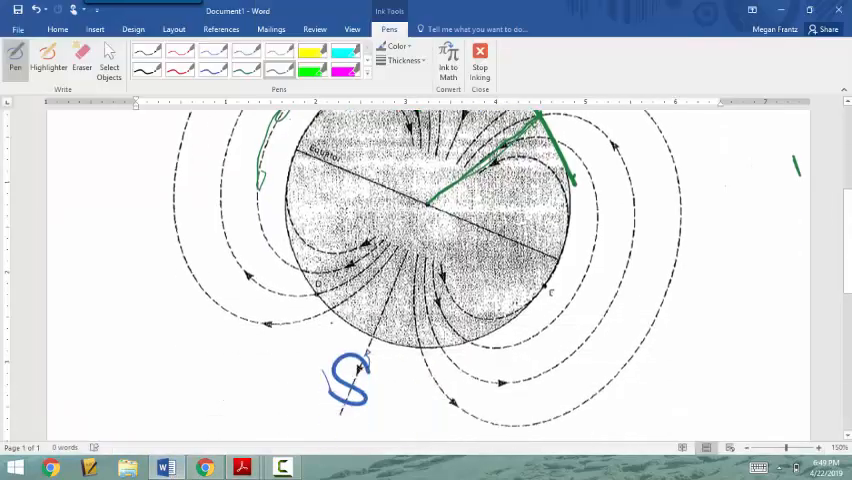
{"action": "scroll", "scroll_direction": "down", "scroll_amount": 3}
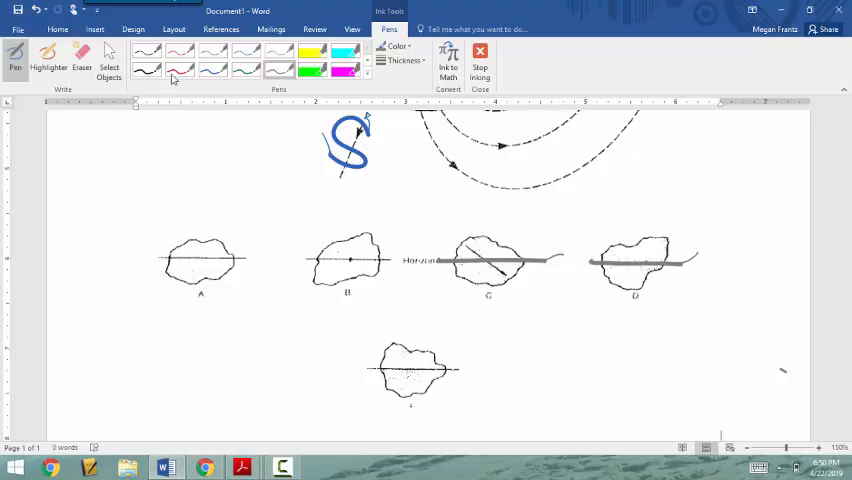
{"action": "left_click_drag", "start_coordinate": [464, 224], "coordinate": [456, 248]}
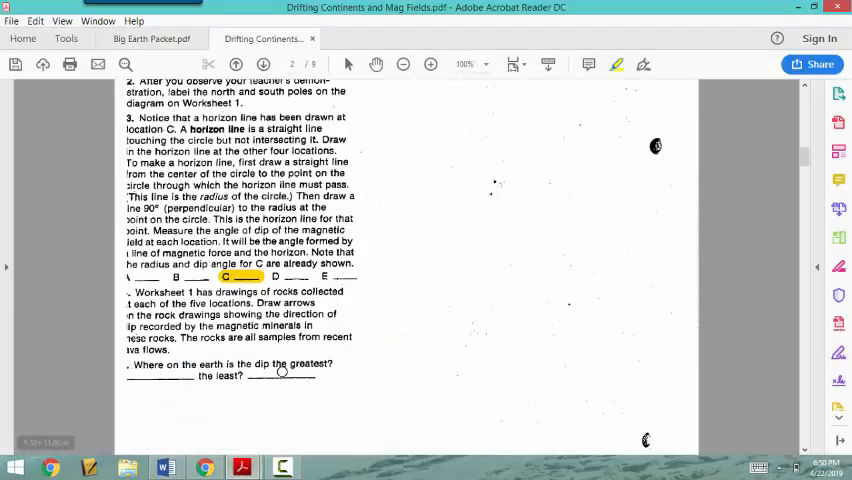
Highlight question 5's least-dip blank and another answer blank in yellow.
{"action": "left_click_drag", "start_coordinate": [126, 378], "coordinate": [196, 378]}
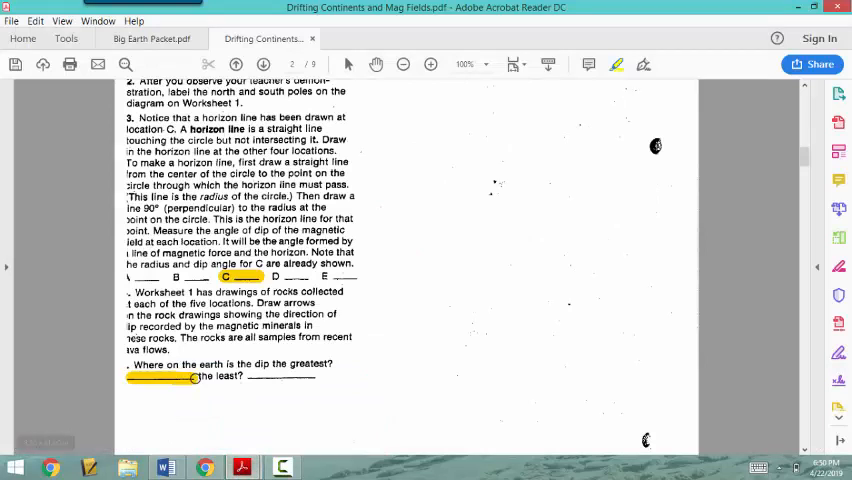
{"action": "left_click_drag", "start_coordinate": [252, 376], "coordinate": [318, 376]}
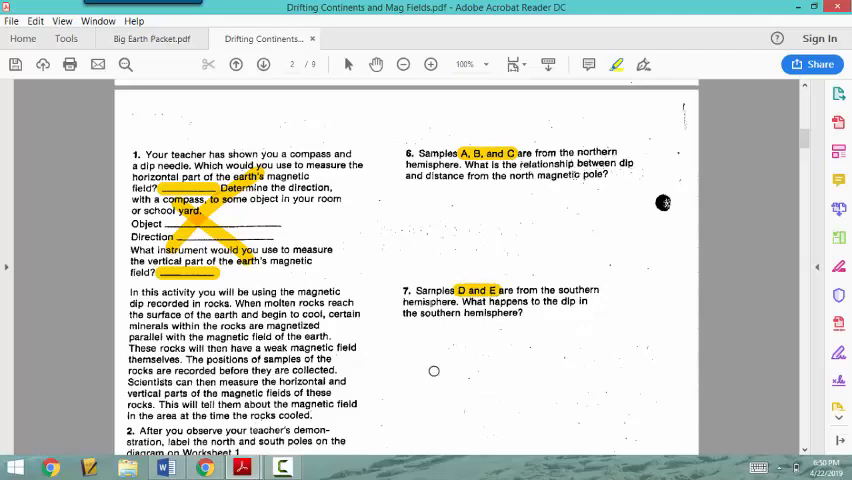
{"action": "scroll", "scroll_direction": "down", "scroll_amount": 3}
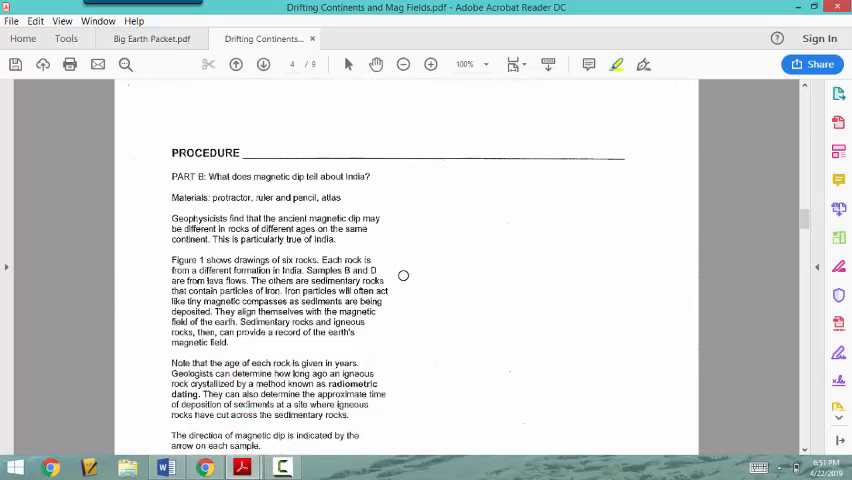
Scroll through Part B's text on India's rock samples down to the sample drawings.
{"action": "scroll", "scroll_direction": "down", "scroll_amount": 3}
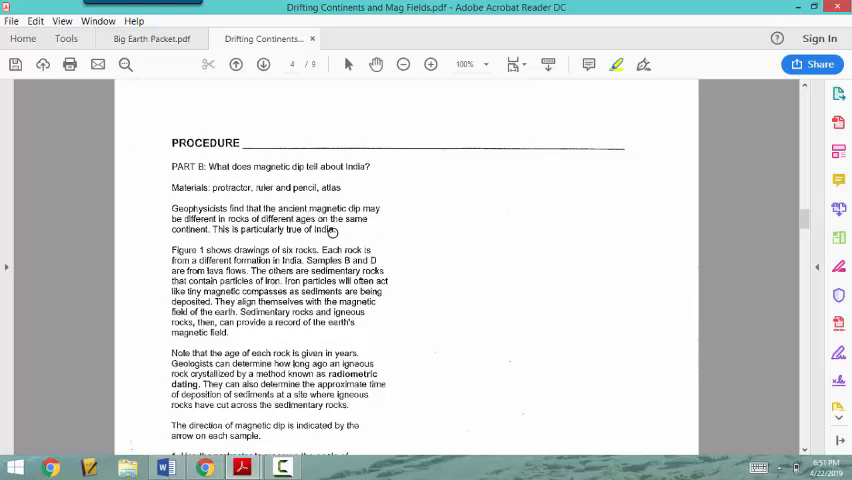
{"action": "mouse_move", "coordinate": [350, 246]}
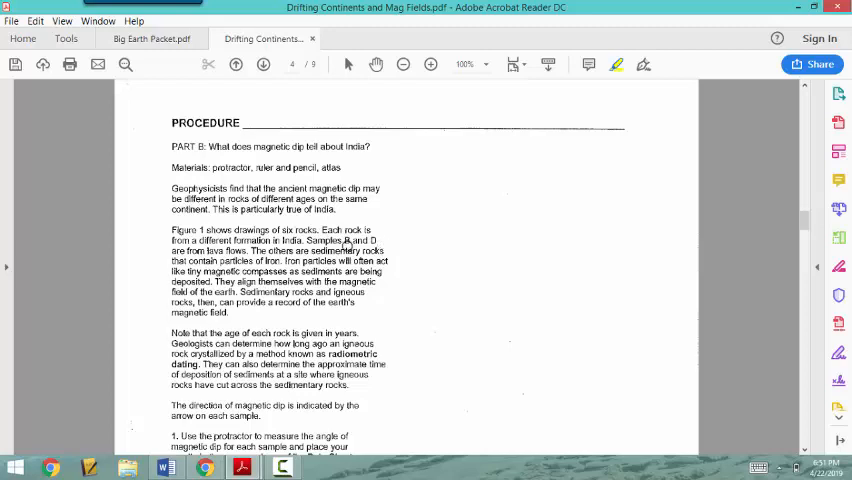
{"action": "mouse_move", "coordinate": [418, 286]}
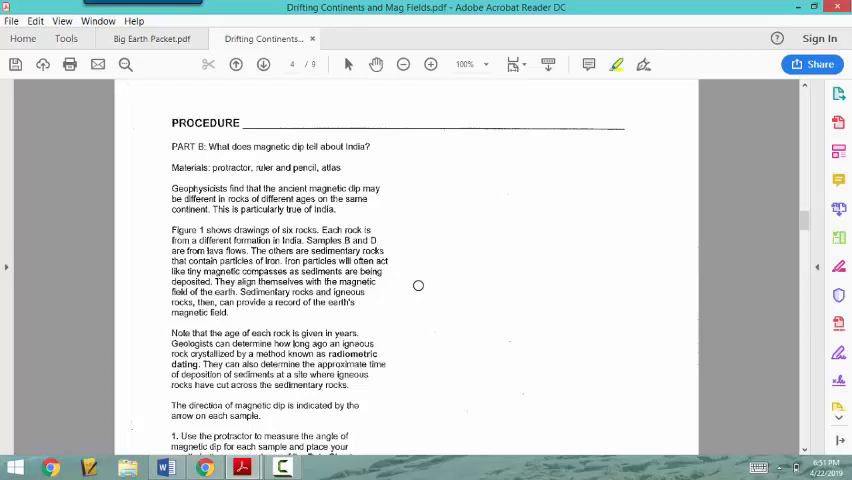
{"action": "scroll", "scroll_direction": "down", "scroll_amount": 3}
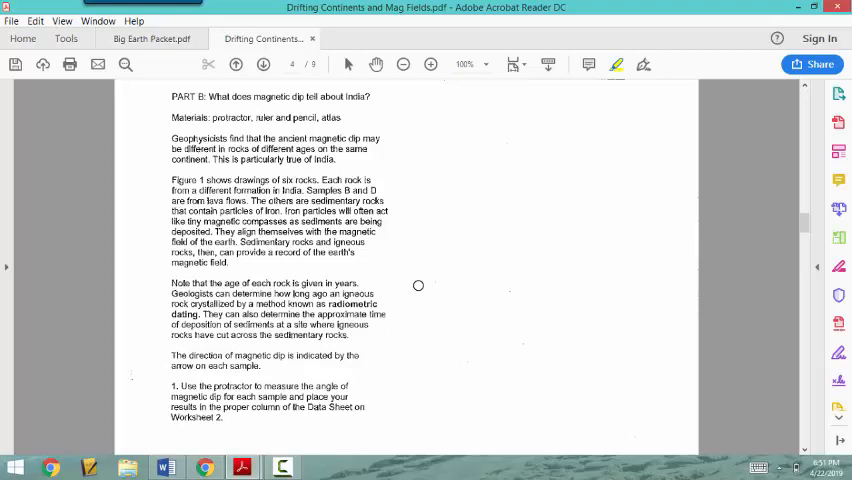
{"action": "scroll", "scroll_direction": "down", "scroll_amount": 3}
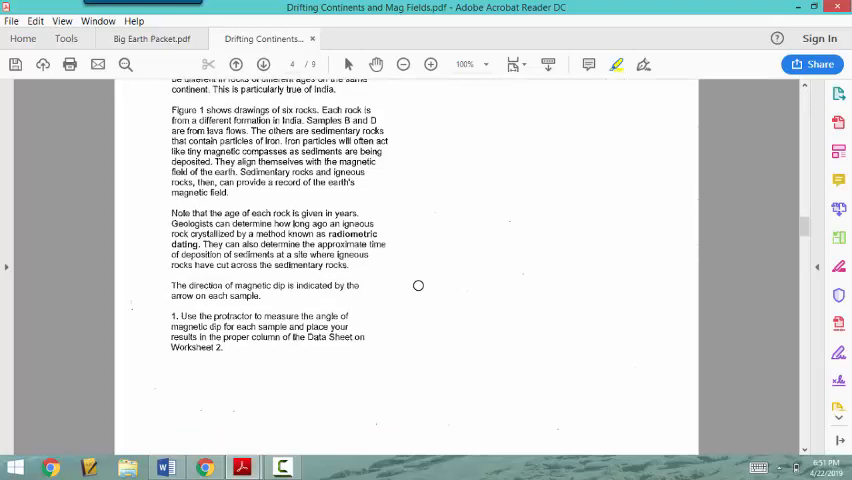
{"action": "scroll", "scroll_direction": "down", "scroll_amount": 3}
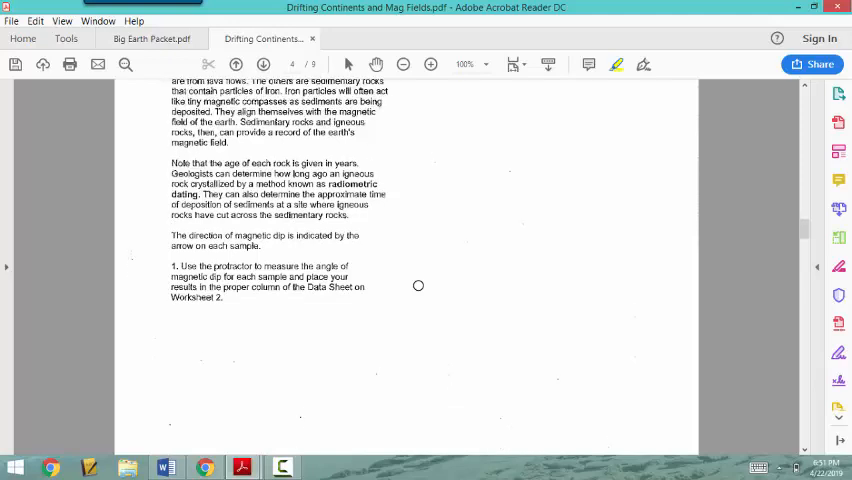
{"action": "scroll", "scroll_direction": "down", "scroll_amount": 3}
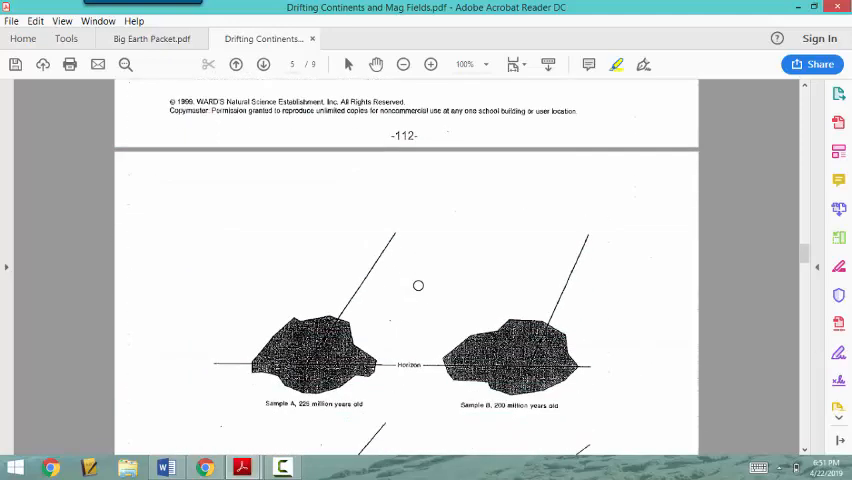
{"action": "scroll", "scroll_direction": "down", "scroll_amount": 3}
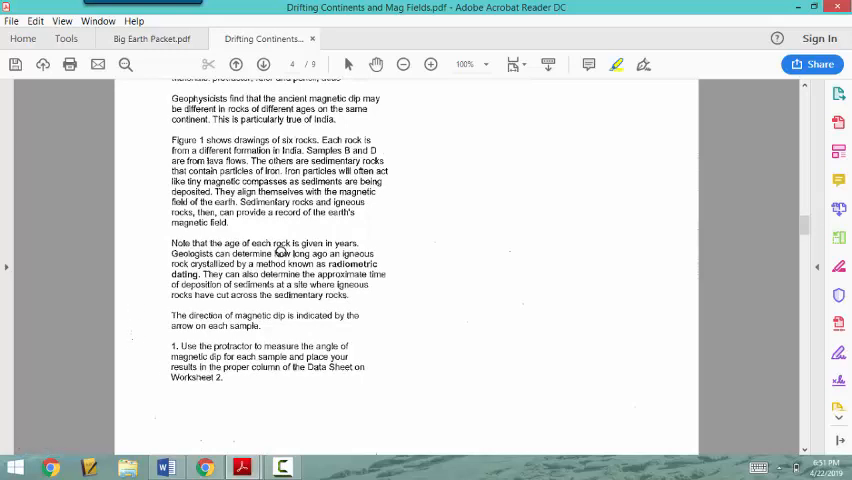
{"action": "mouse_move", "coordinate": [392, 260]}
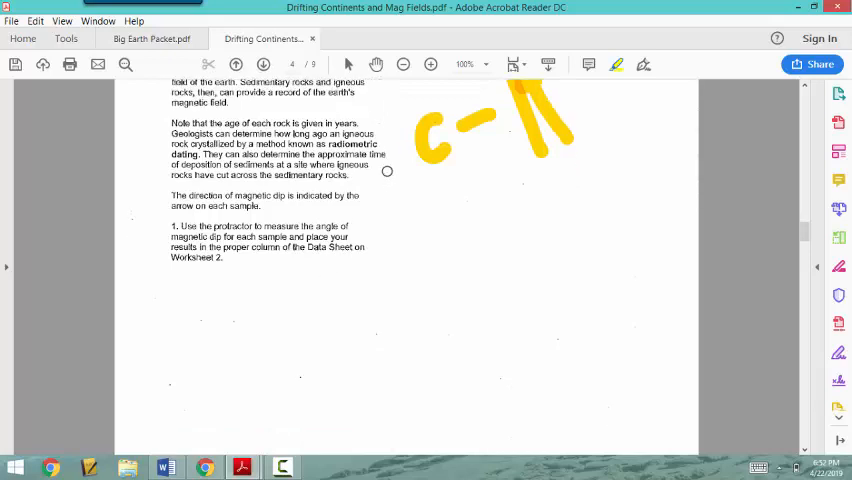
Draw Sample A's dip angle in yellow between its dip line and the horizontal.
{"action": "scroll", "scroll_direction": "down", "scroll_amount": 3}
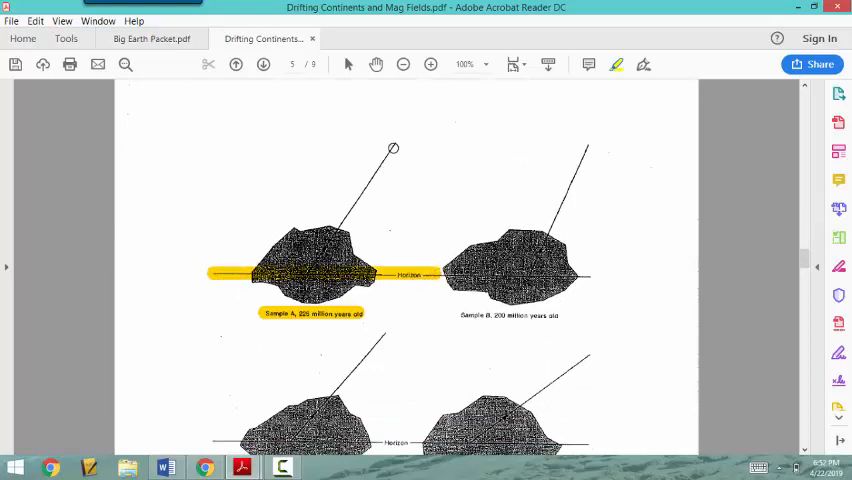
{"action": "left_click_drag", "start_coordinate": [392, 148], "coordinate": [306, 322]}
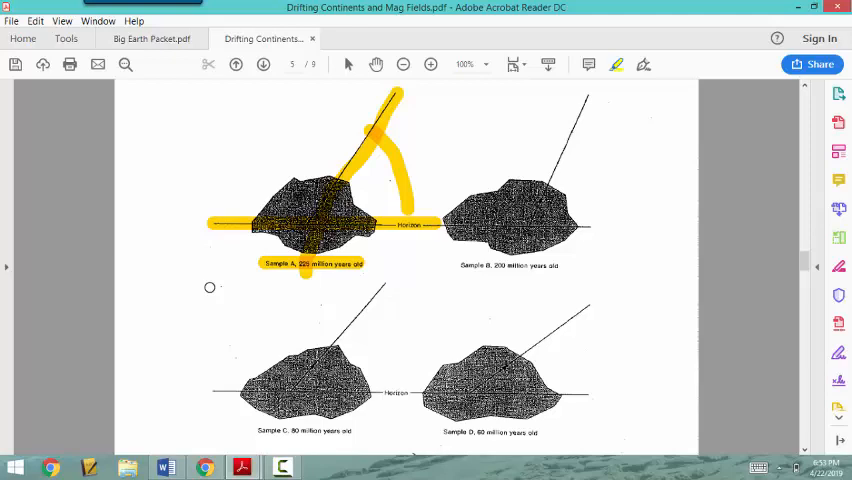
{"action": "scroll", "scroll_direction": "down", "scroll_amount": 3}
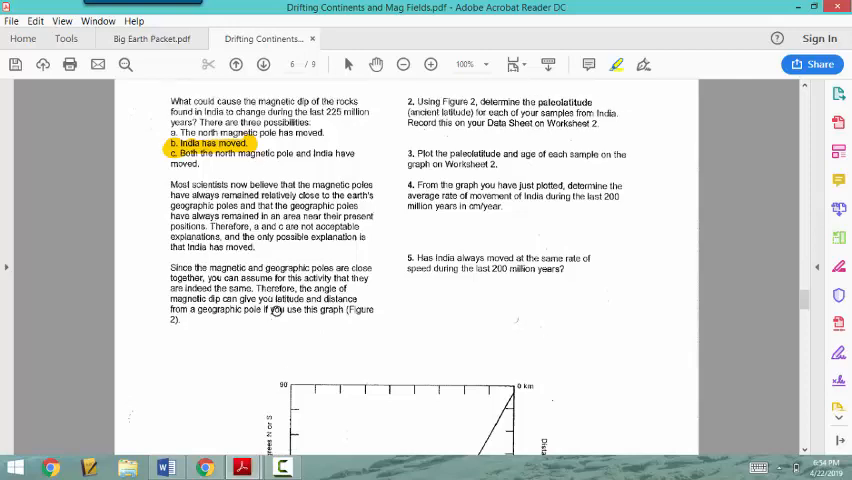
Scroll through page 113 past the highlighted "b. India has moved." explanation.
{"action": "scroll", "scroll_direction": "down", "scroll_amount": 3}
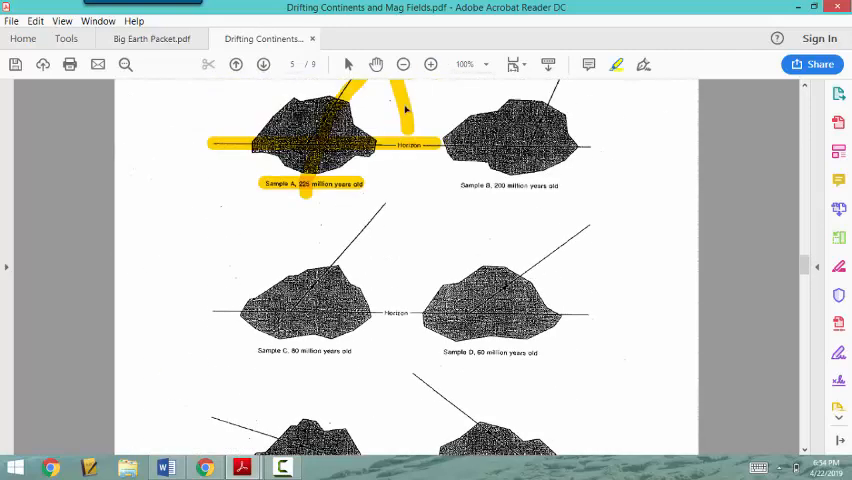
{"action": "scroll", "scroll_direction": "down", "scroll_amount": 3}
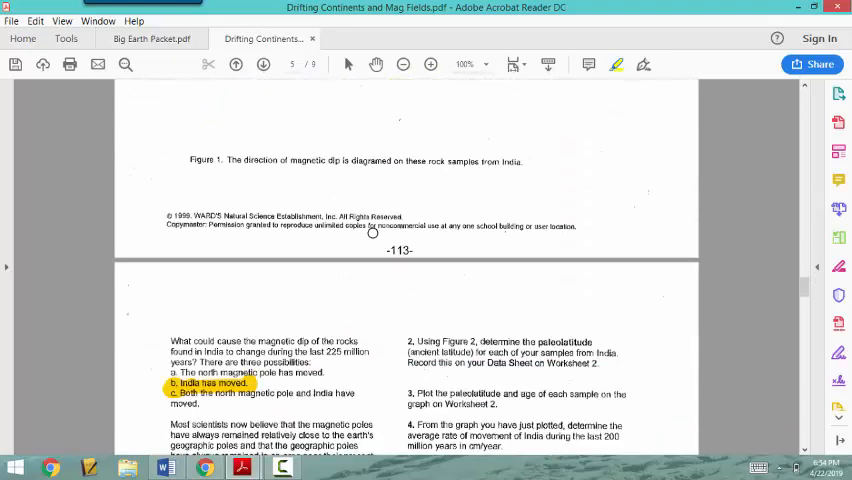
Highlight the distance-from-pole axis label and draw the yellow read-off across to the latitude axis.
{"action": "scroll", "scroll_direction": "down", "scroll_amount": 3}
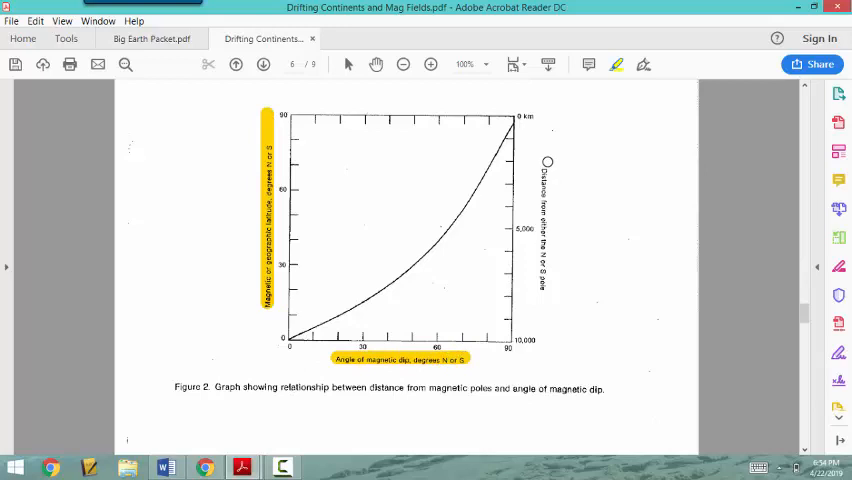
{"action": "left_click_drag", "start_coordinate": [548, 162], "coordinate": [548, 292]}
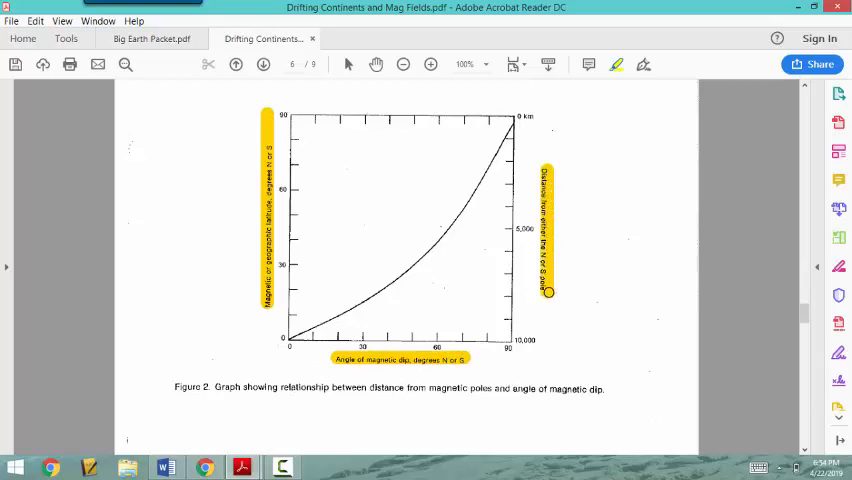
{"action": "mouse_move", "coordinate": [364, 376]}
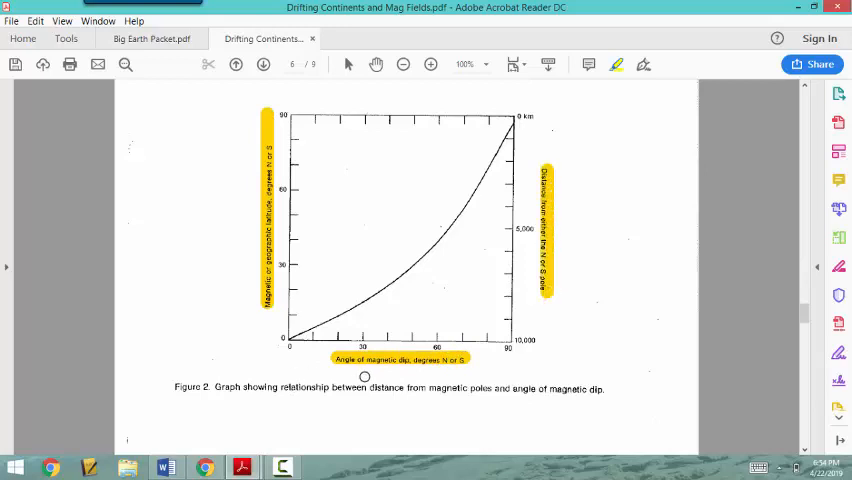
{"action": "mouse_move", "coordinate": [422, 368]}
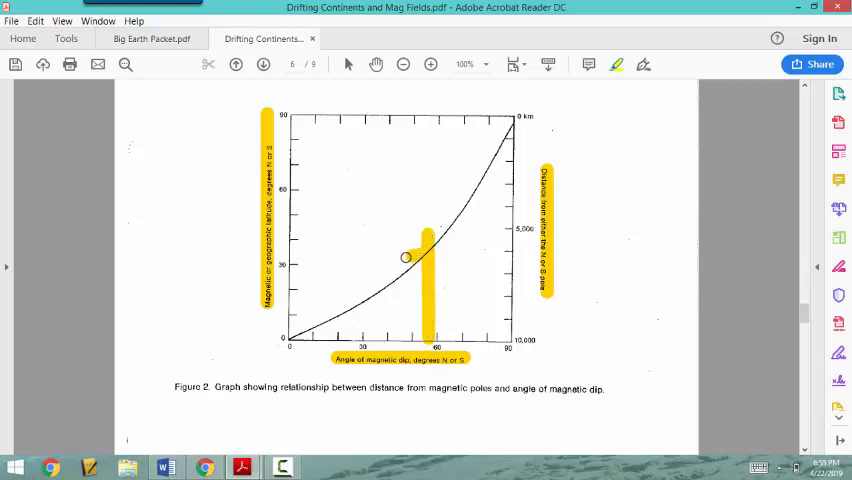
{"action": "left_click_drag", "start_coordinate": [404, 258], "coordinate": [290, 264]}
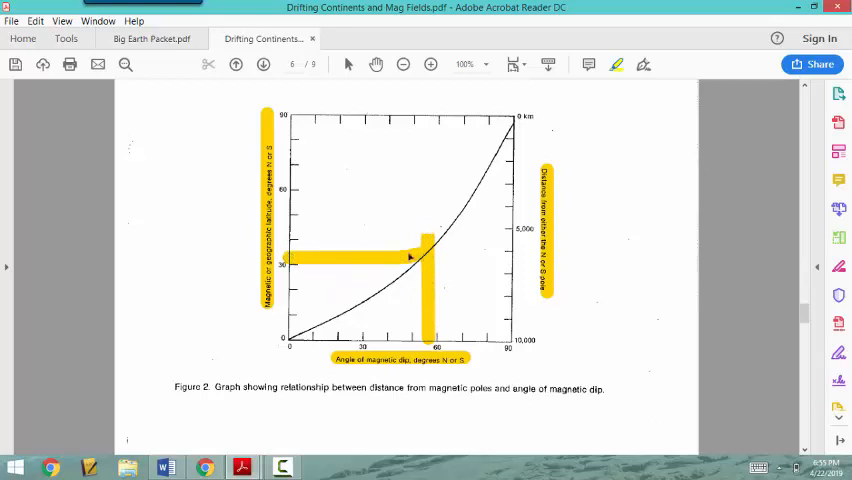
{"action": "mouse_move", "coordinate": [290, 258]}
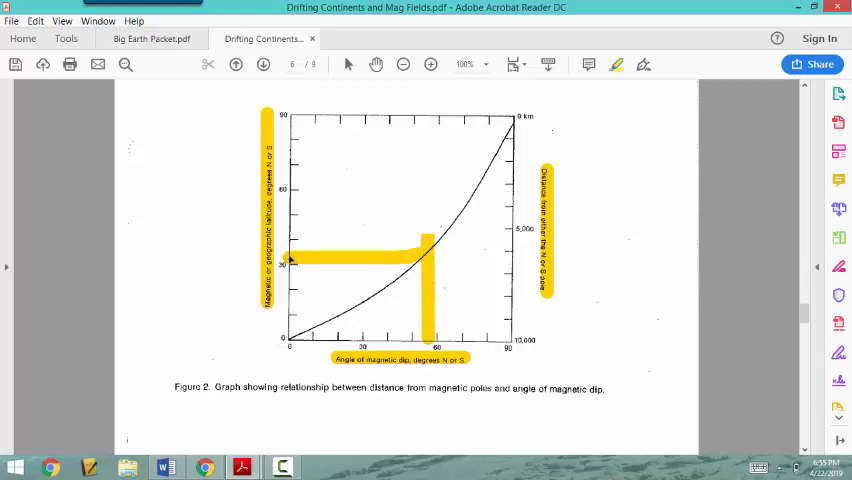
Scroll down from Figure 2 toward question 4.
{"action": "scroll", "scroll_direction": "down", "scroll_amount": 3}
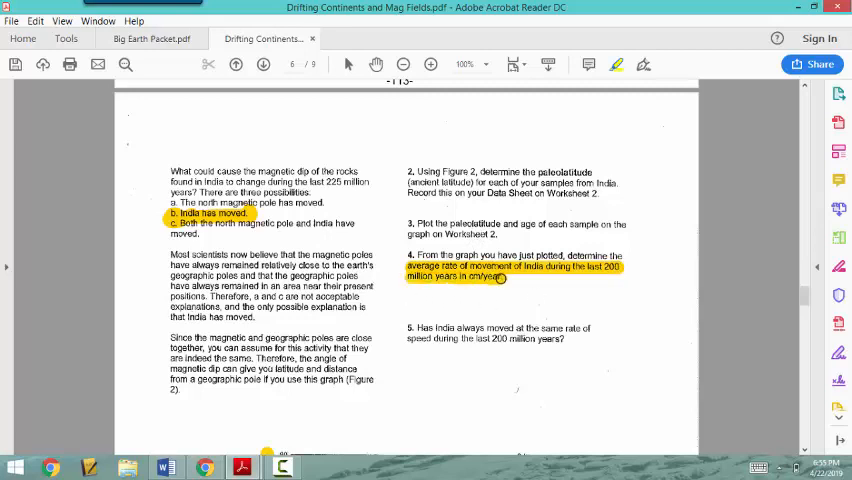
{"action": "scroll", "scroll_direction": "down", "scroll_amount": 3}
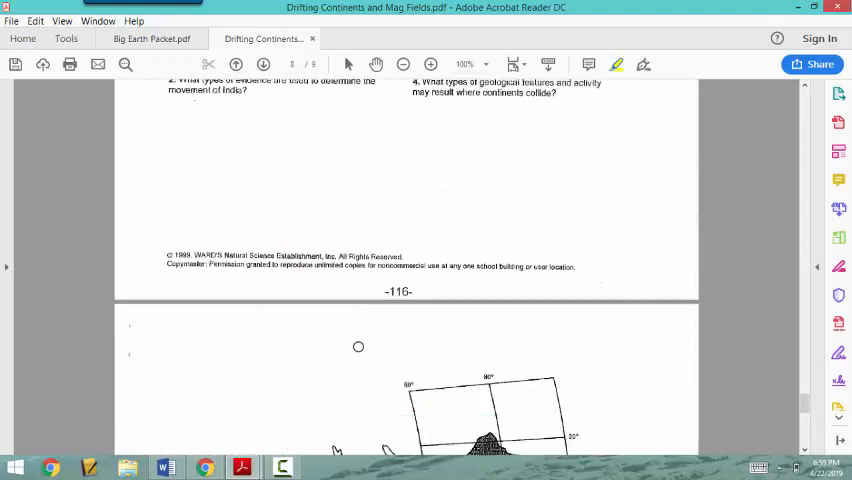
{"action": "scroll", "scroll_direction": "down", "scroll_amount": 3}
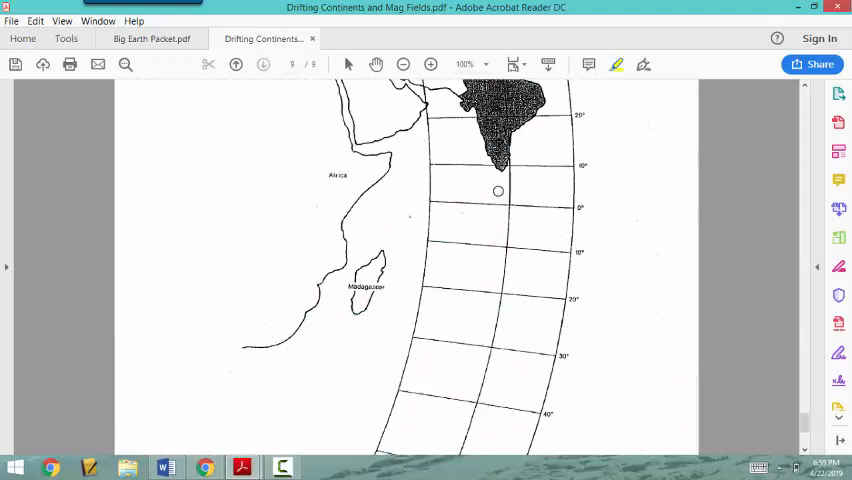